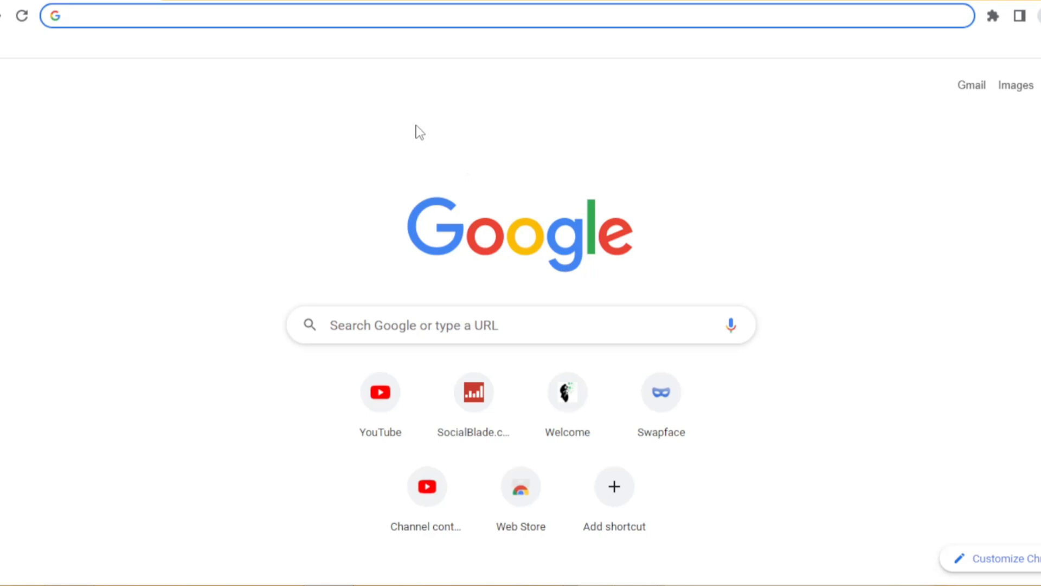
# Enter badbad.promathclass.com in Chrome's address bar to load the proxy site.
pyautogui.click(464, 15)
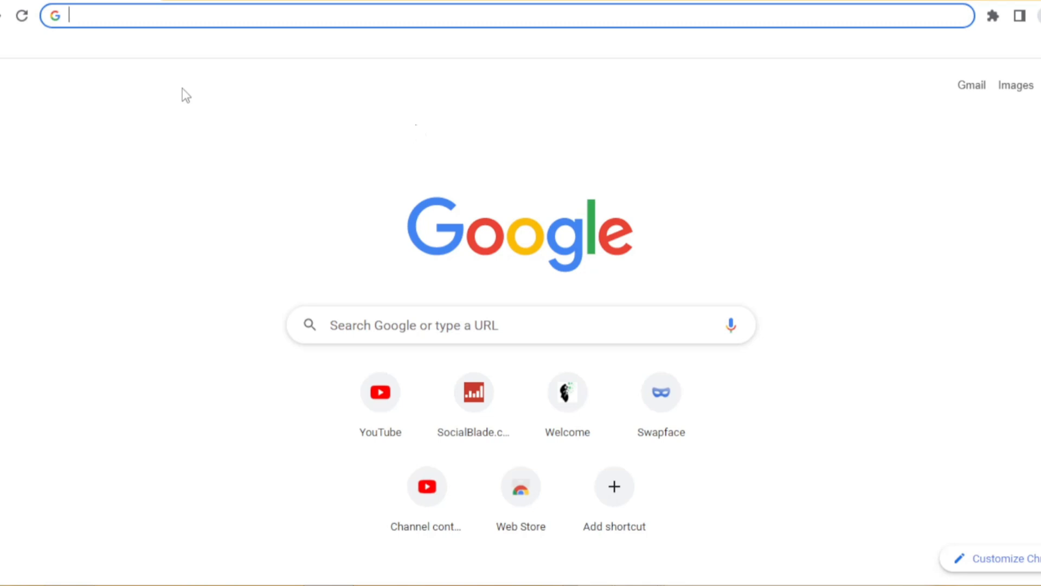
pyautogui.moveTo(121, 106)
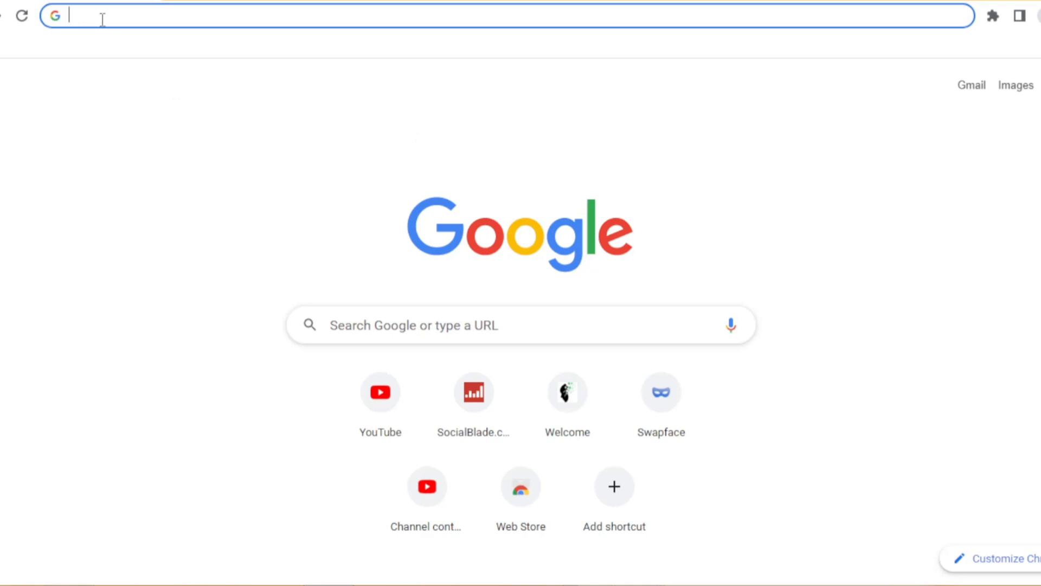
pyautogui.write('badbad.promathclass.com')
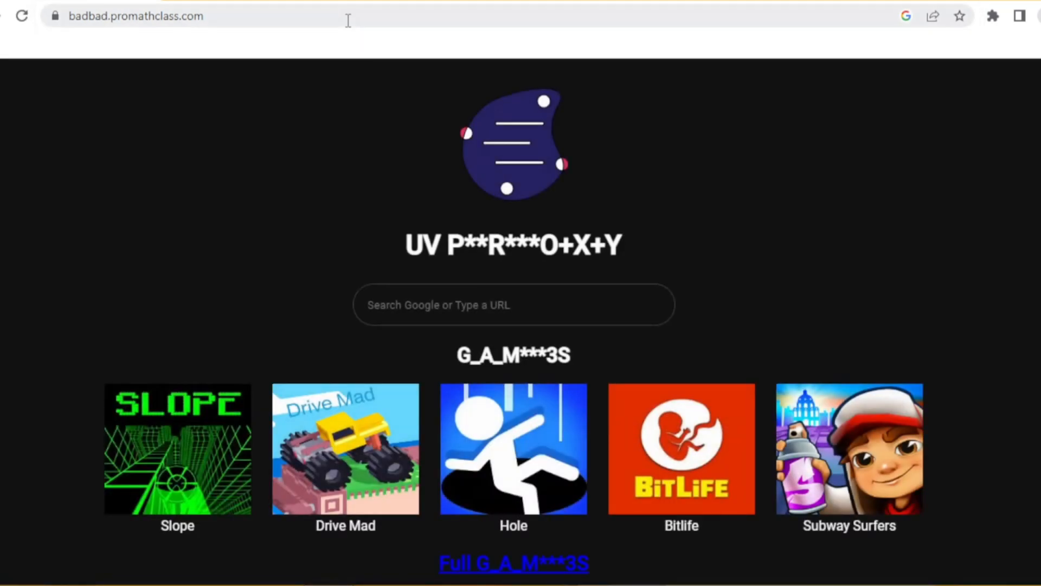
pyautogui.moveTo(671, 229)
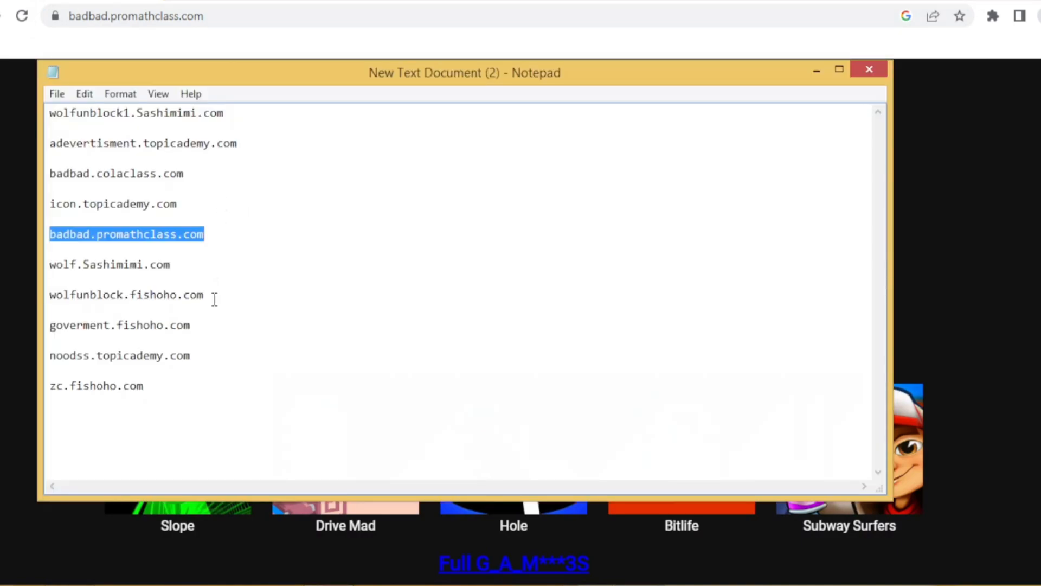
# Select and copy the wolfunblock.fishoho.com address in Notepad.
pyautogui.doubleClick(126, 294)
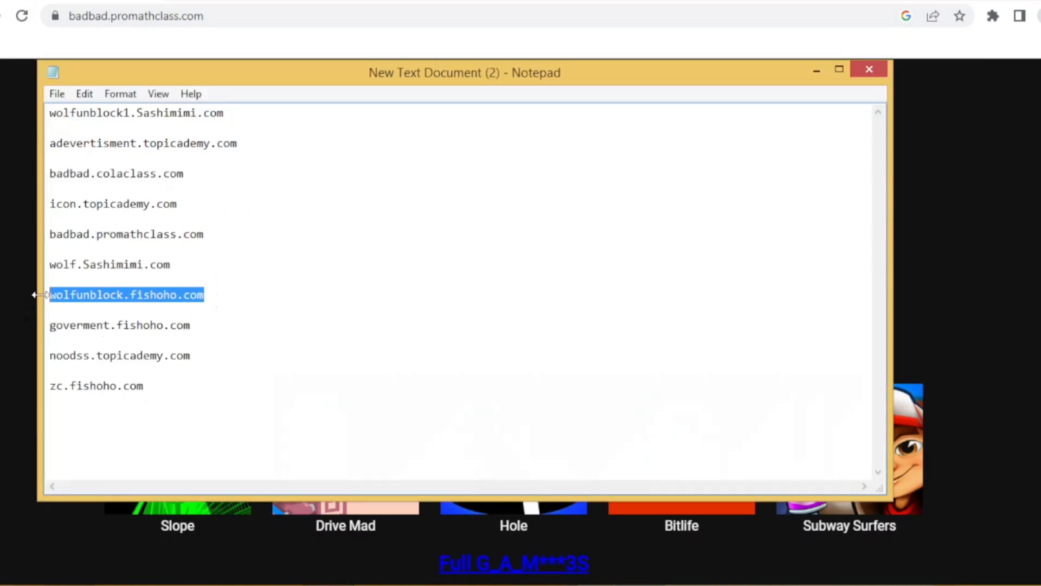
pyautogui.rightClick(126, 294)
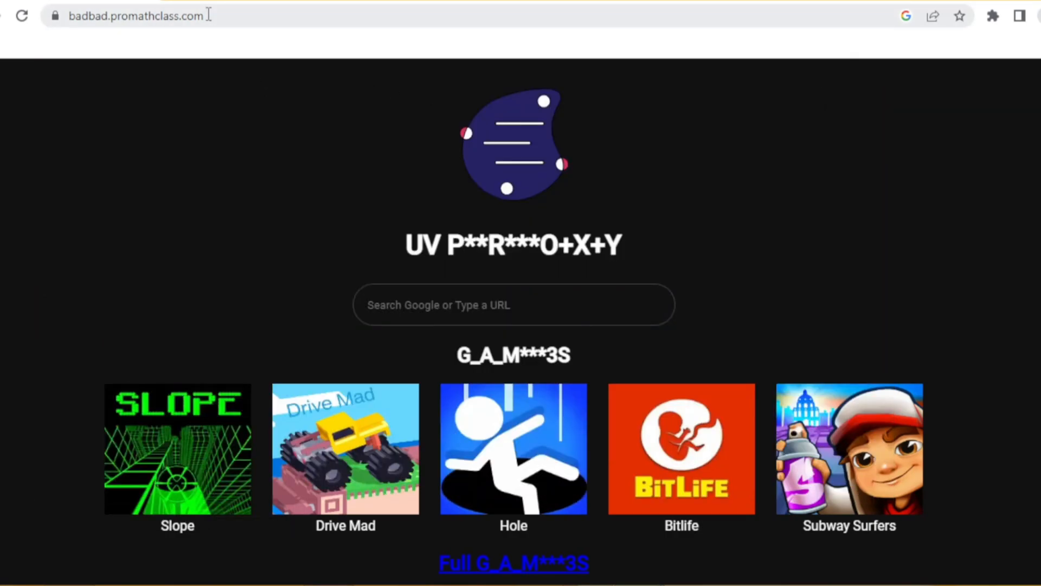
# Load wolfunblock.fishoho.com in Chrome, which returns a 502 Bad Gateway error.
pyautogui.click(133, 15)
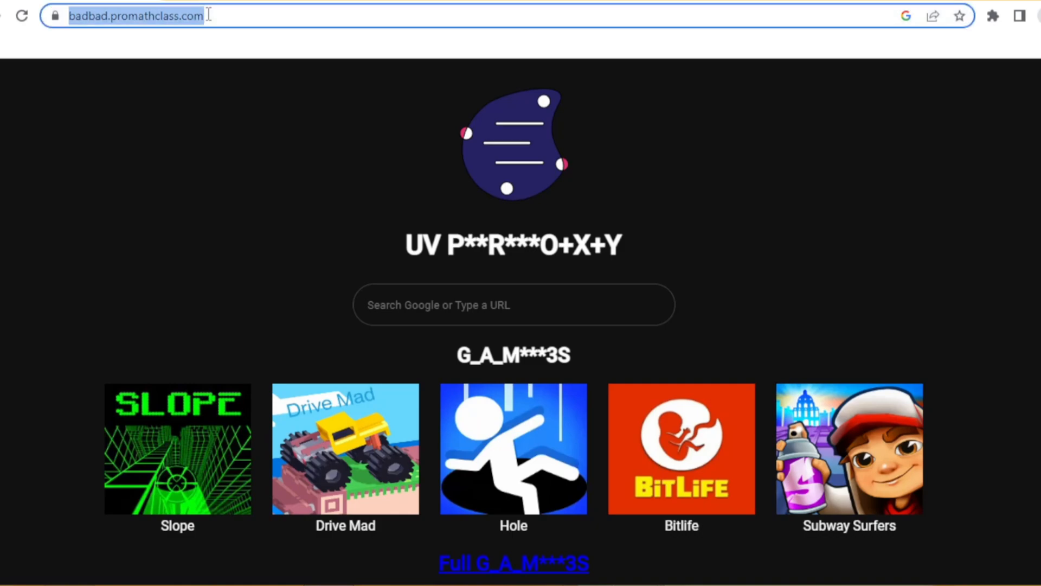
pyautogui.write('wolfunblock.fishoho.com')
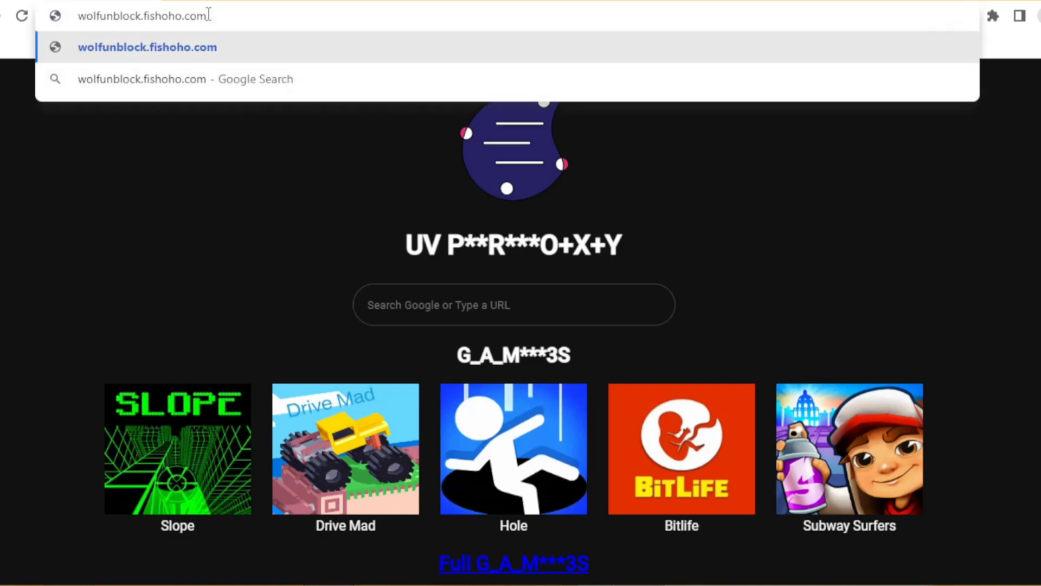
pyautogui.click(147, 47)
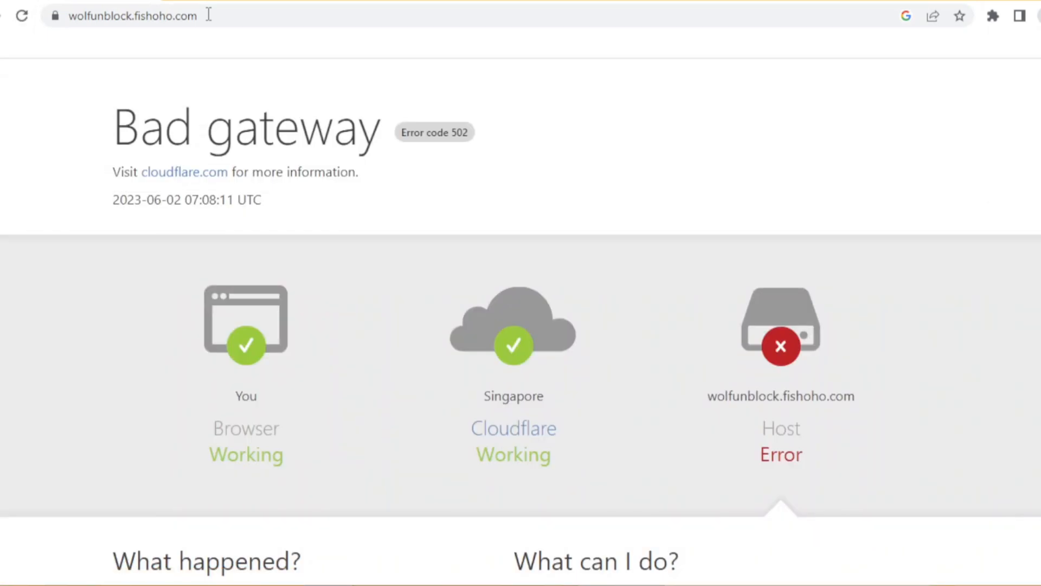
pyautogui.moveTo(500, 493)
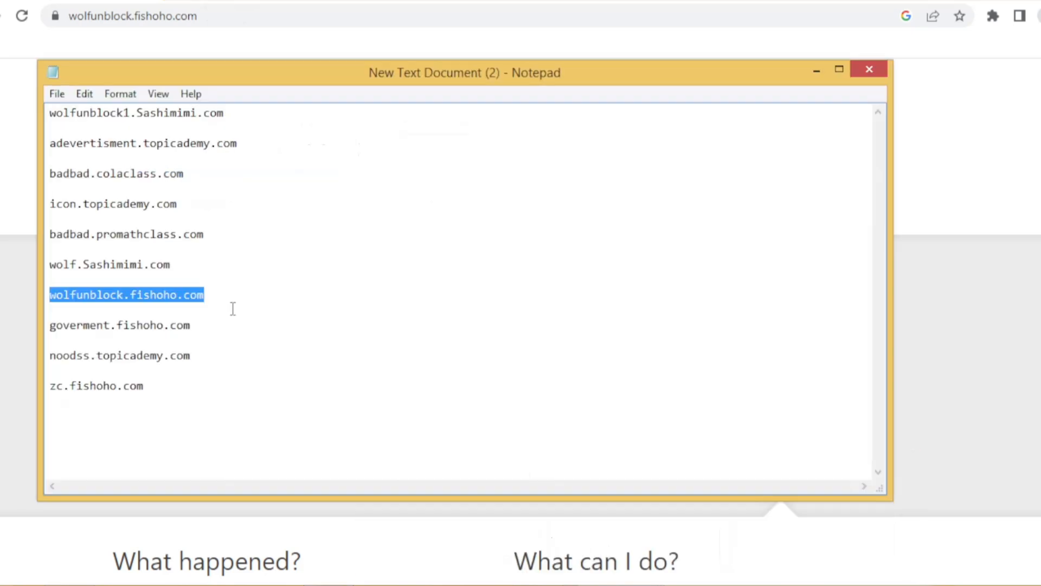
# Select the goverment.fishoho.com line in Notepad and right-click to copy it.
pyautogui.doubleClick(123, 325)
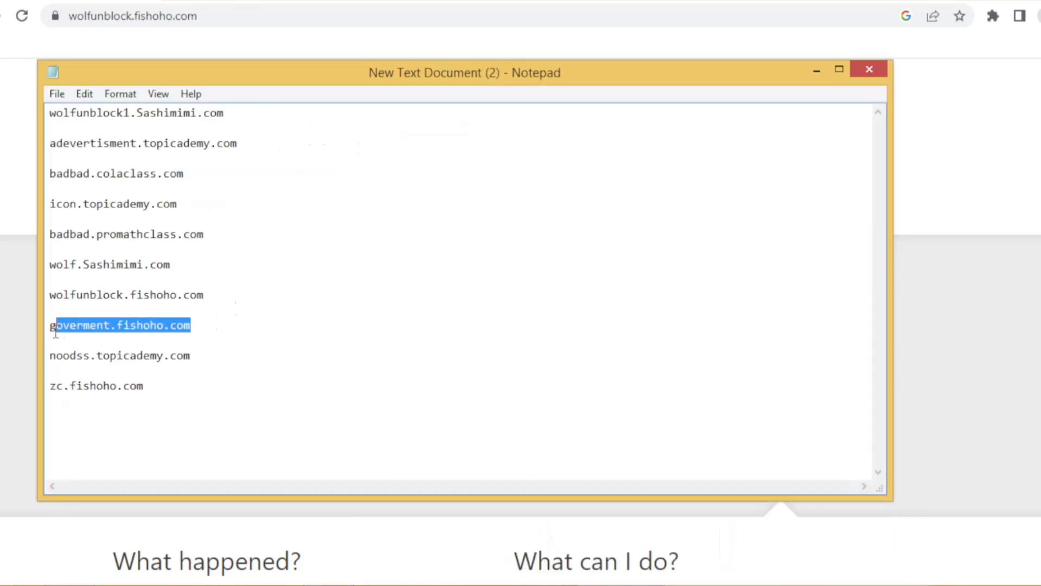
pyautogui.click(77, 326)
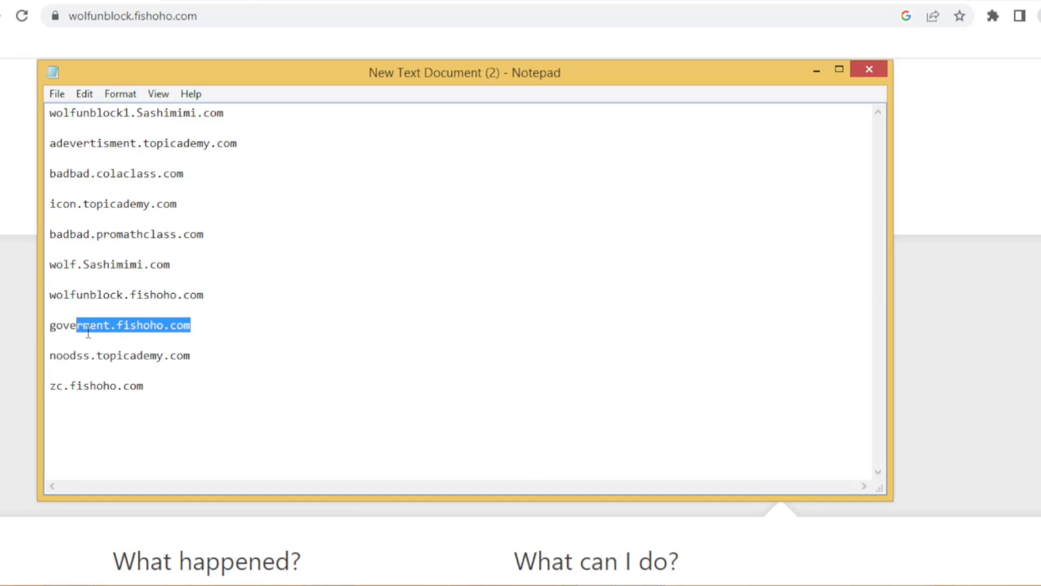
pyautogui.rightClick(119, 325)
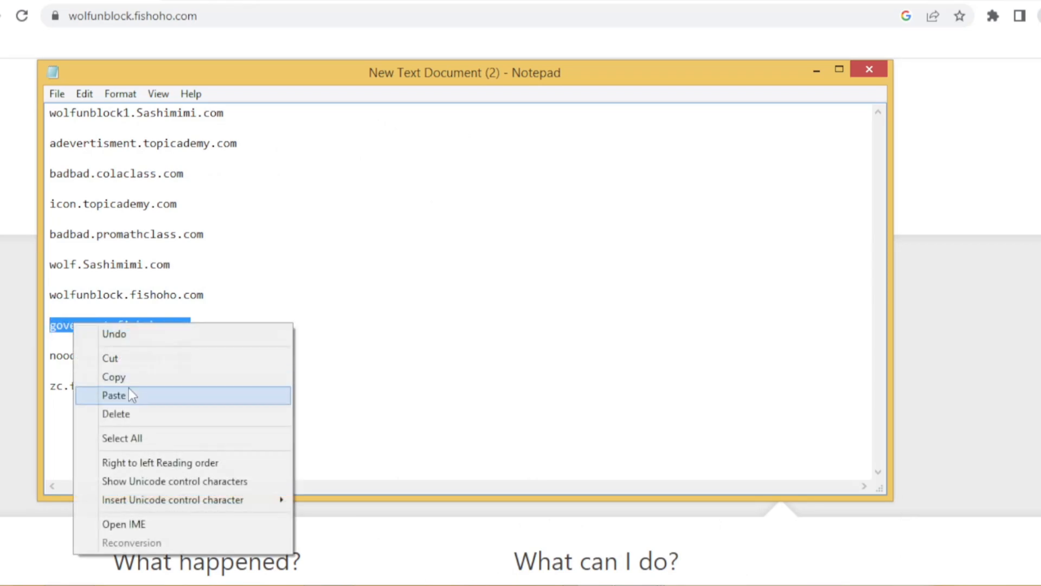